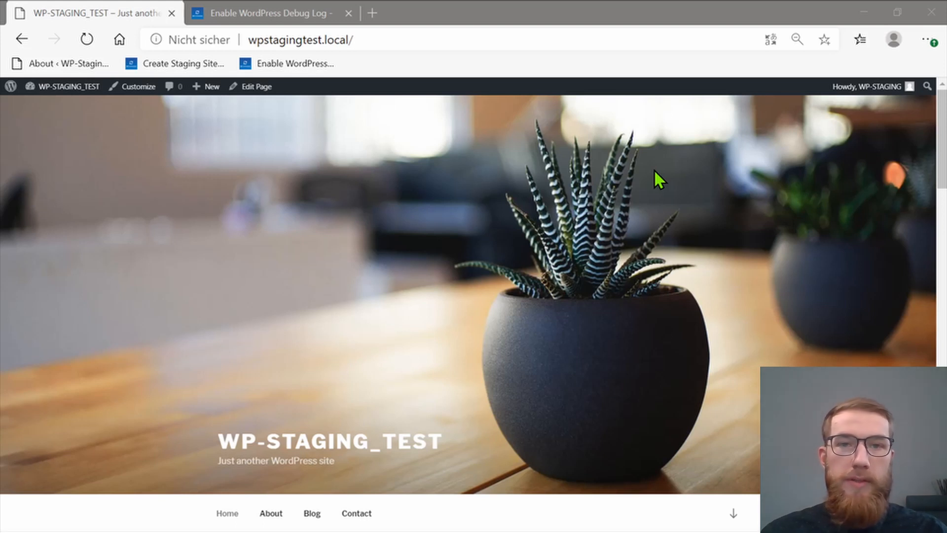
pyautogui.moveTo(757, 205)
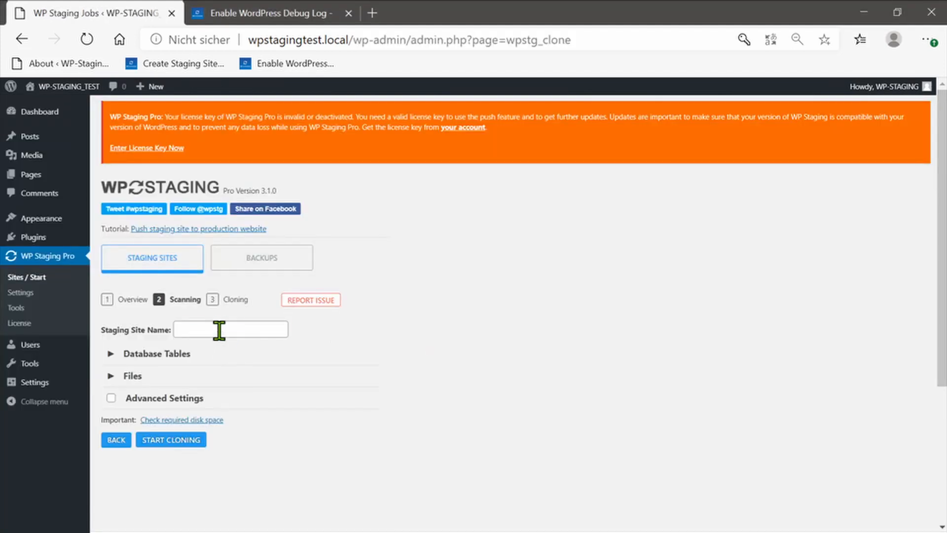
# Start cloning the site into a staging copy named 'Test Backup'
pyautogui.write('Test Backup')
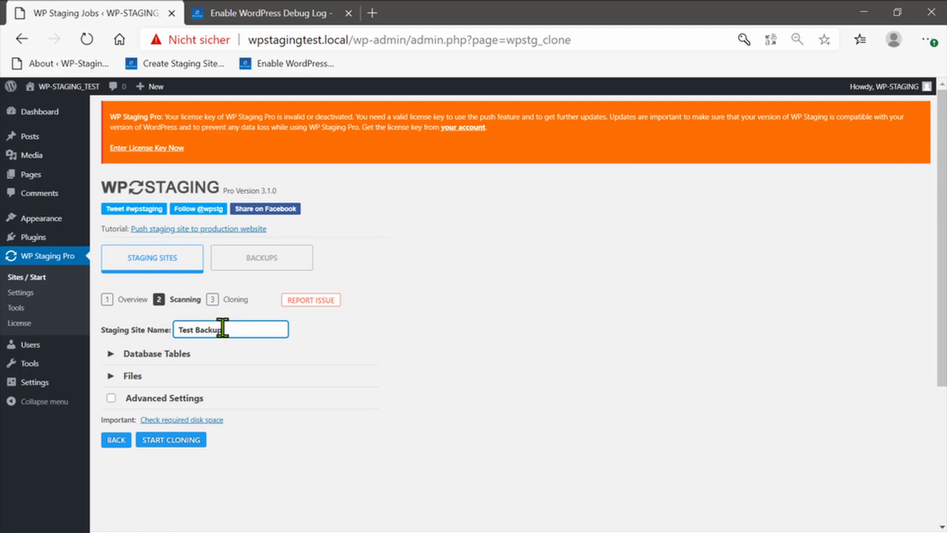
pyautogui.click(171, 439)
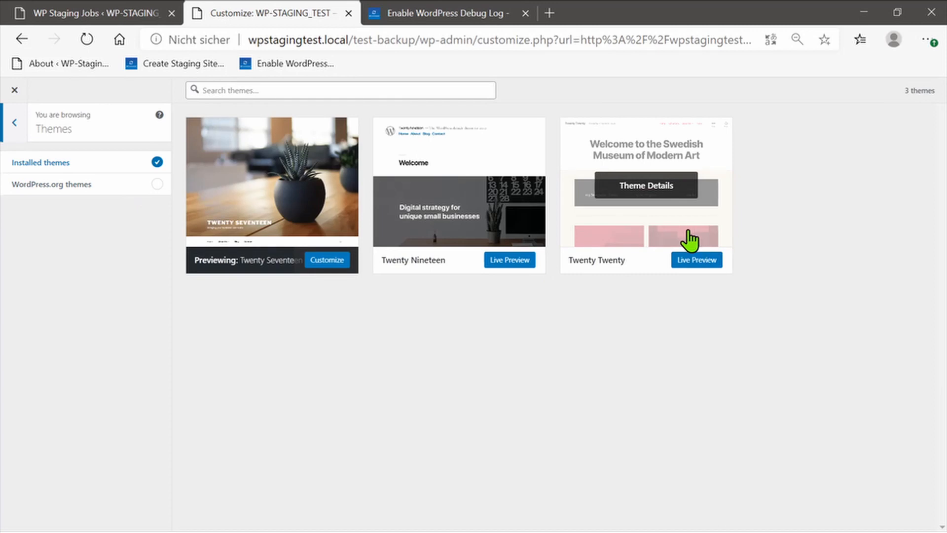
# Leave the staging site's customizer and return to the live site's staging sites overview
pyautogui.click(696, 259)
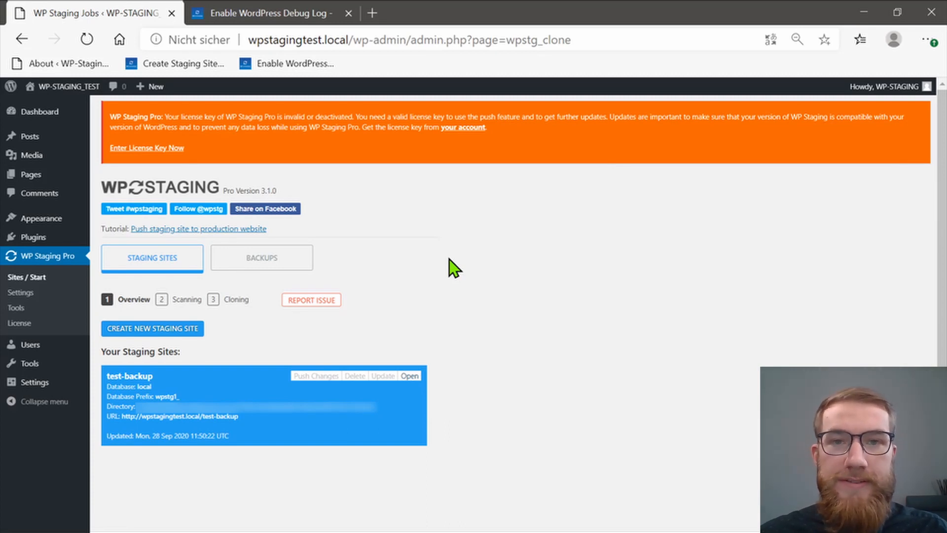
pyautogui.click(316, 376)
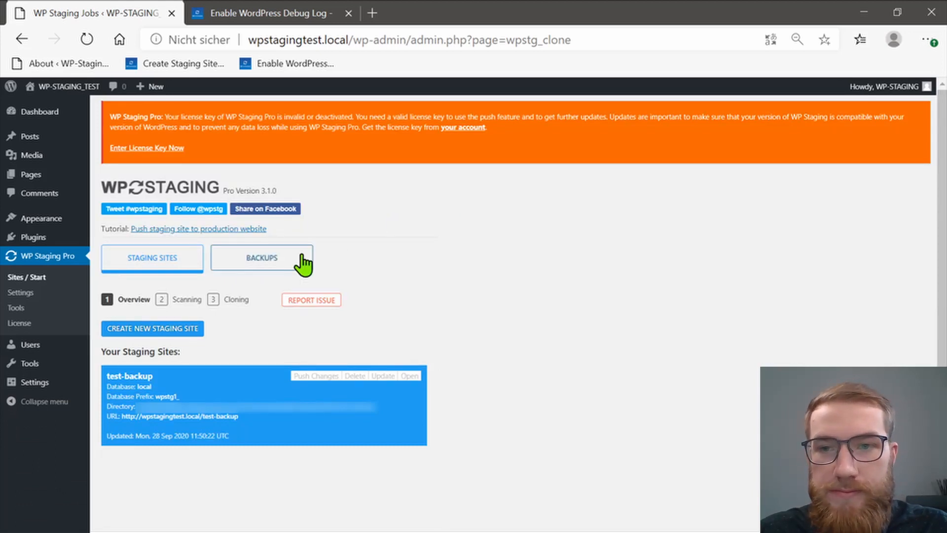
# Show the Backups list containing the automatically created test-backup entry
pyautogui.click(261, 257)
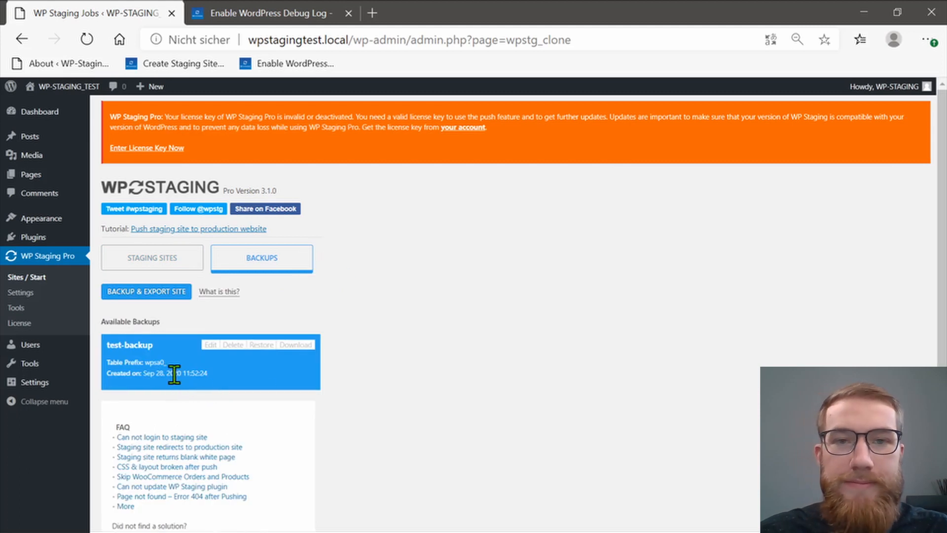
pyautogui.click(152, 257)
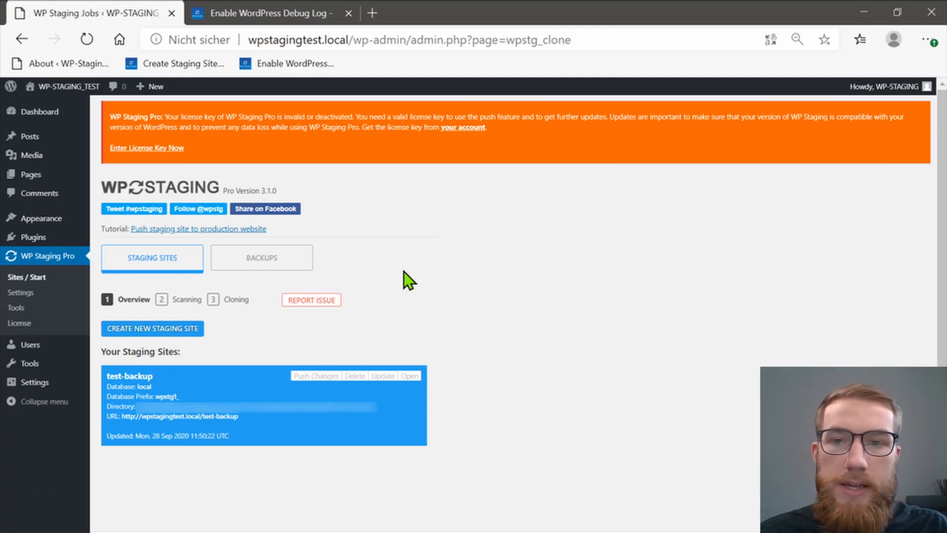
pyautogui.click(260, 258)
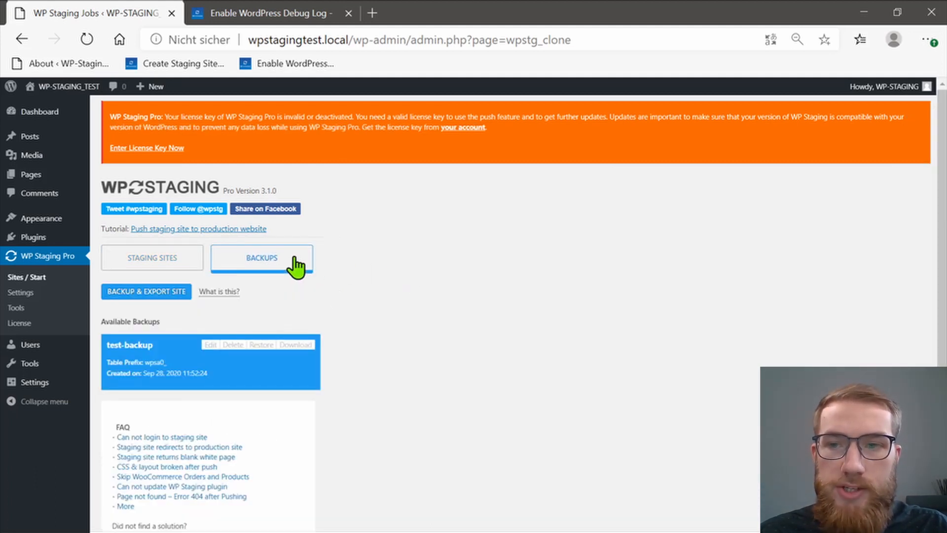
# Create a database backup named 'Manual Backup' with the note 'It´s manually created'
pyautogui.click(146, 291)
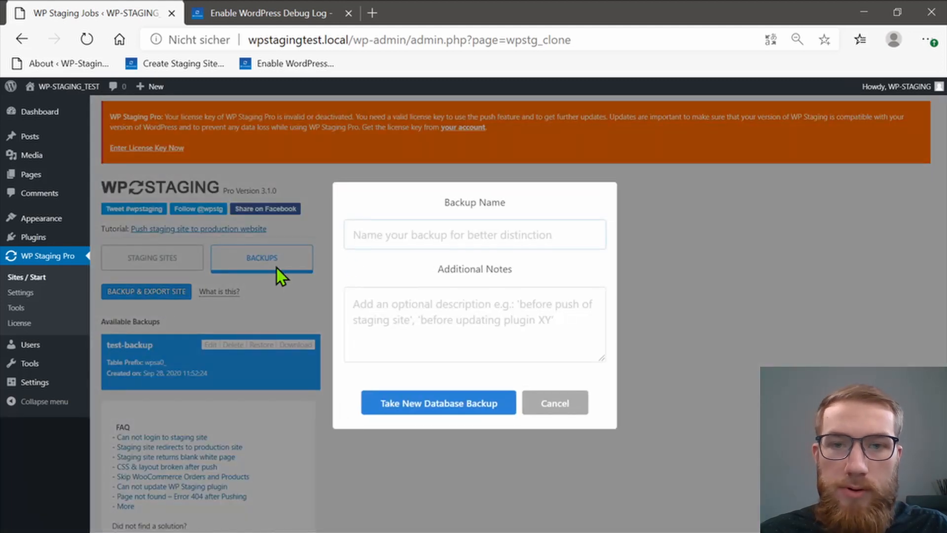
pyautogui.click(474, 235)
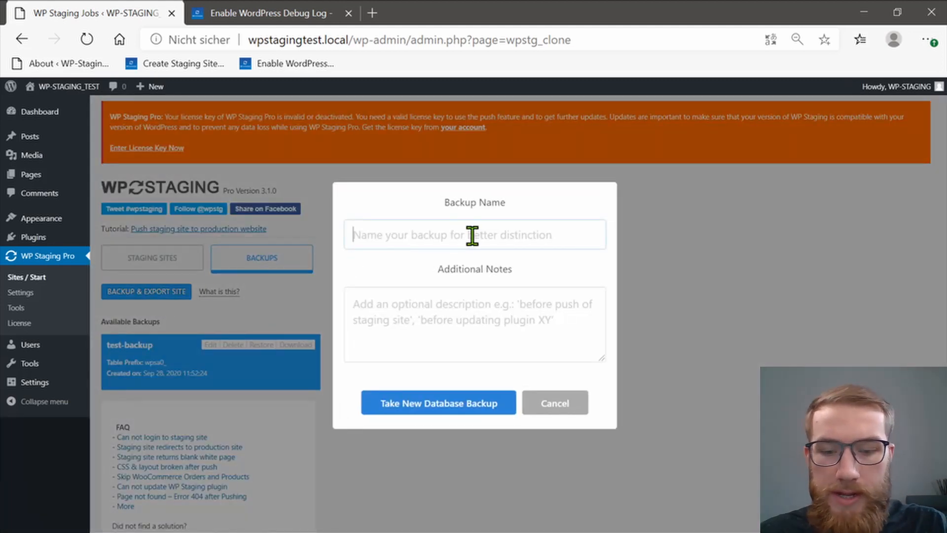
pyautogui.write('Manual Back')
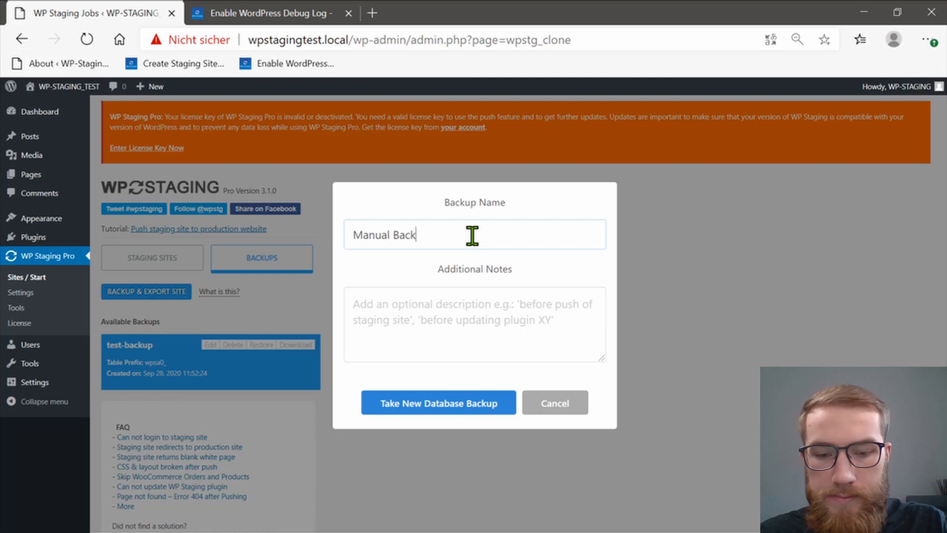
pyautogui.write('up')
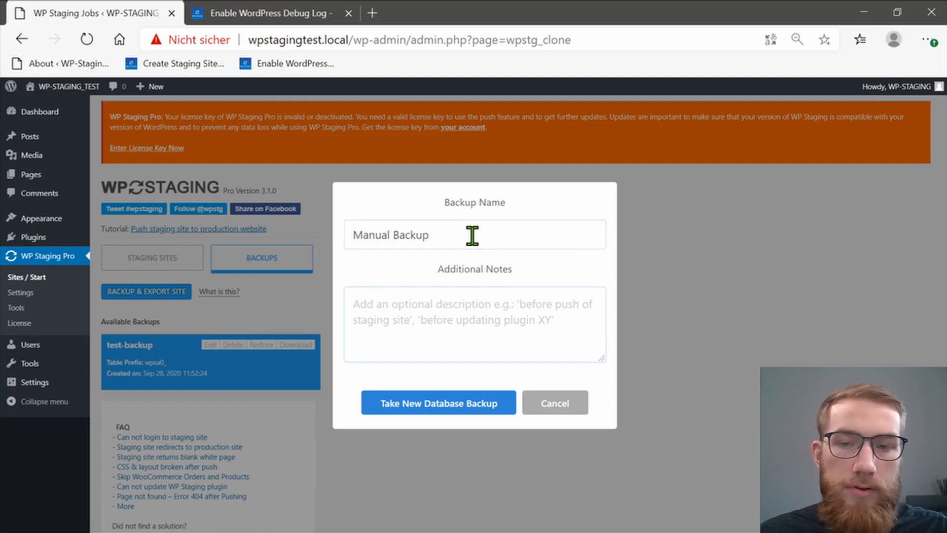
pyautogui.write('It´s manua')
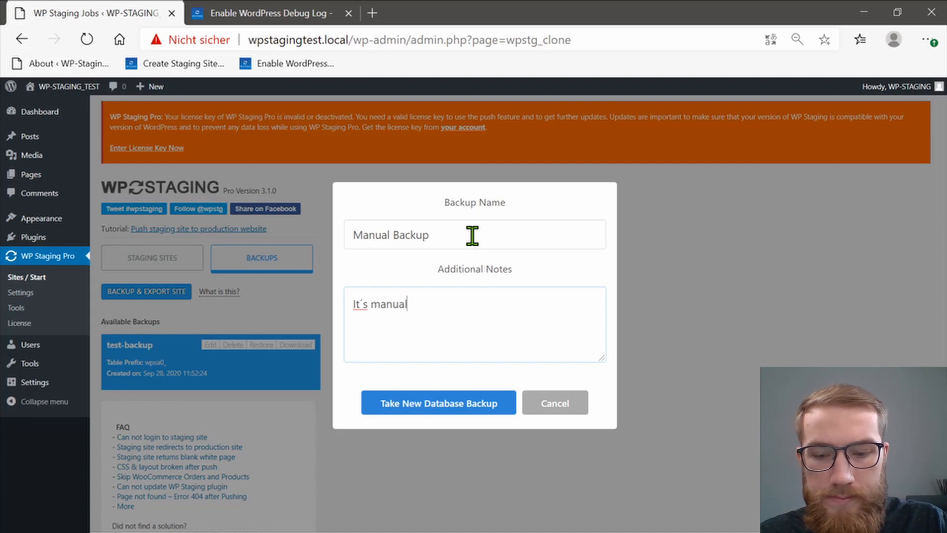
pyautogui.write('ly creta')
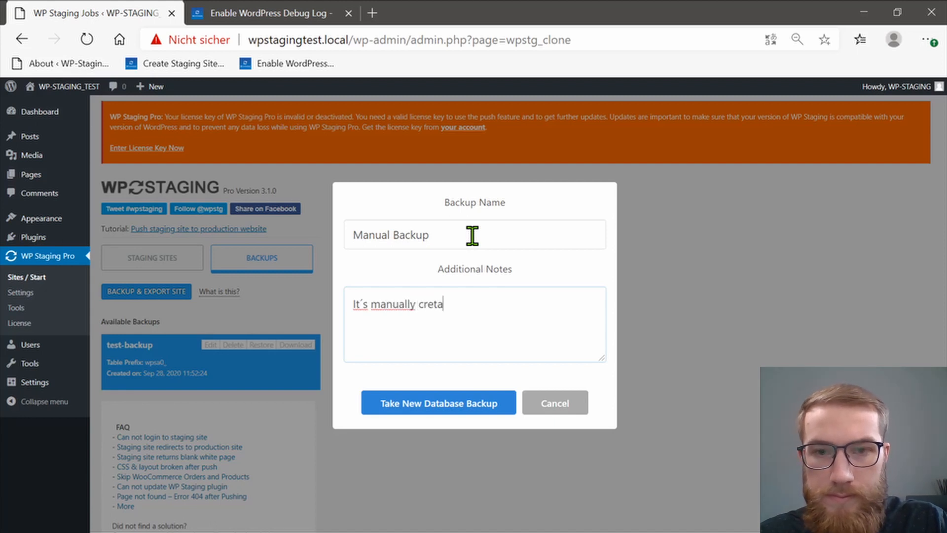
pyautogui.write('ed')
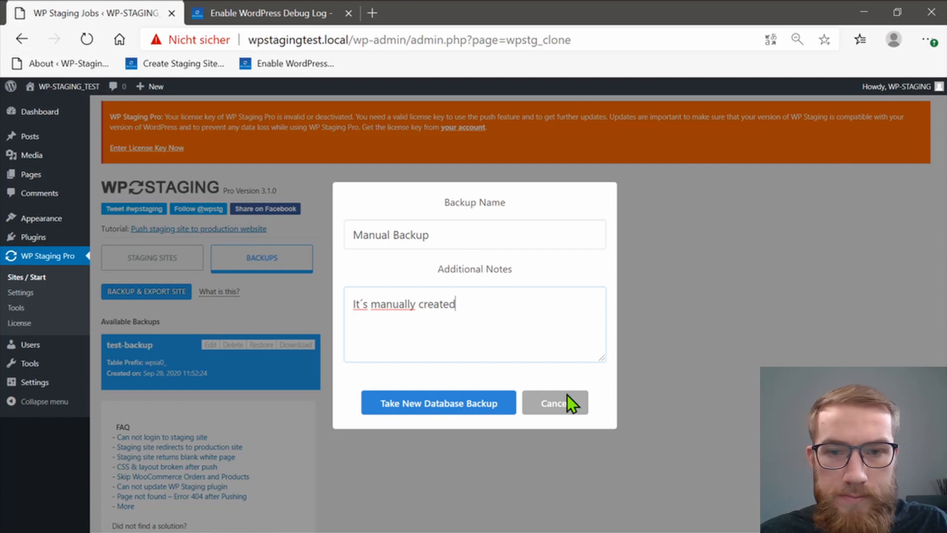
pyautogui.click(438, 403)
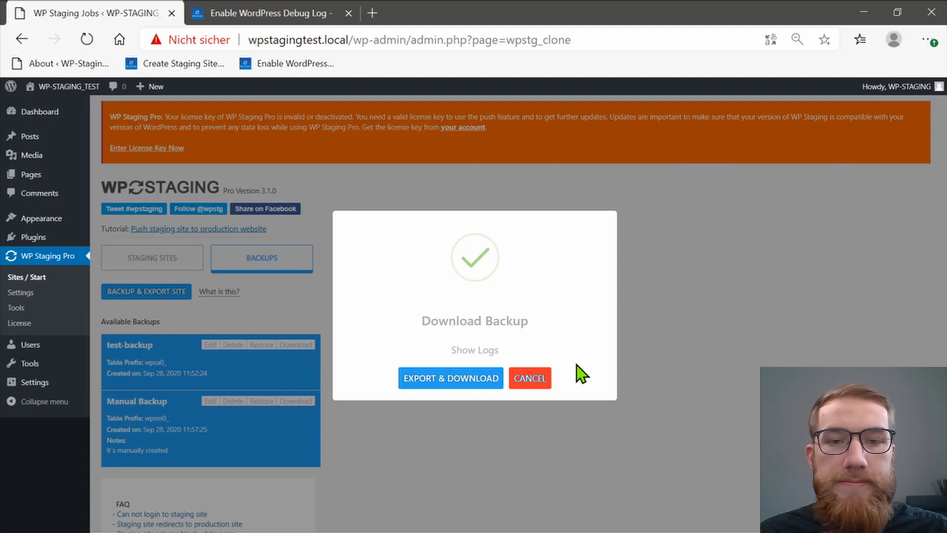
# Cancel the Download Backup prompt, leaving test-backup and Manual Backup listed
pyautogui.click(529, 378)
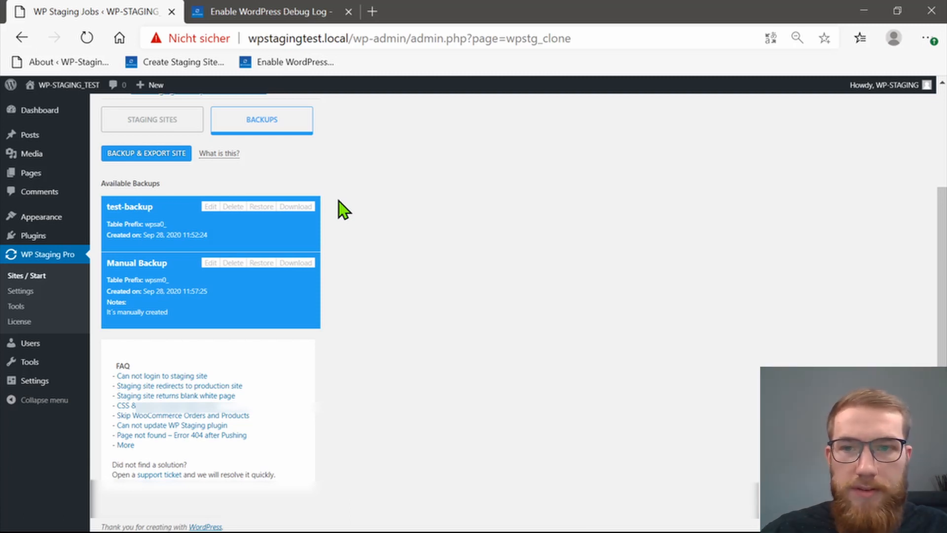
pyautogui.moveTo(262, 263)
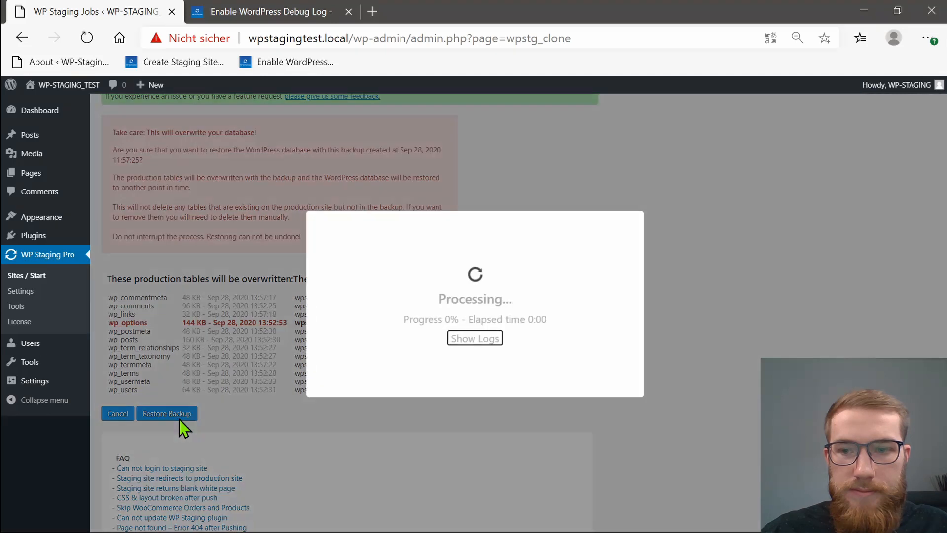
pyautogui.moveTo(609, 350)
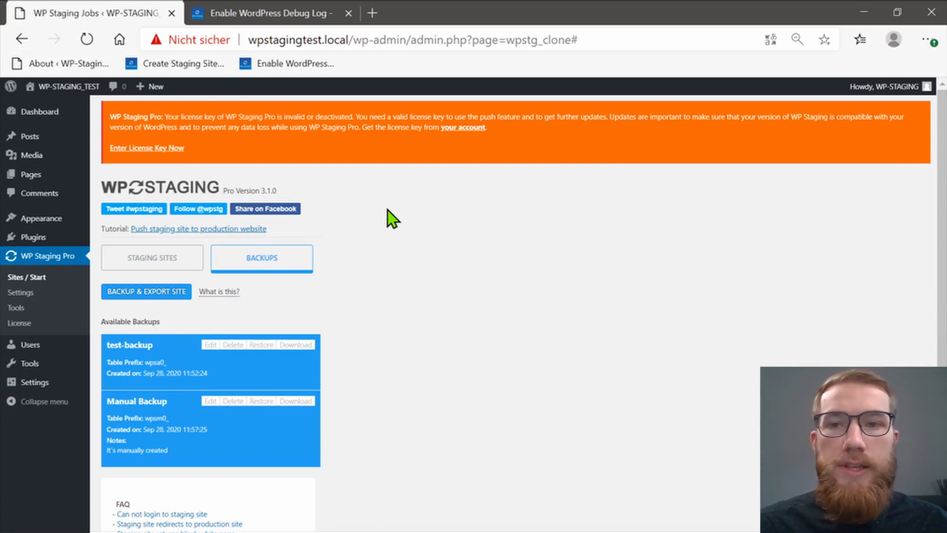
pyautogui.moveTo(298, 268)
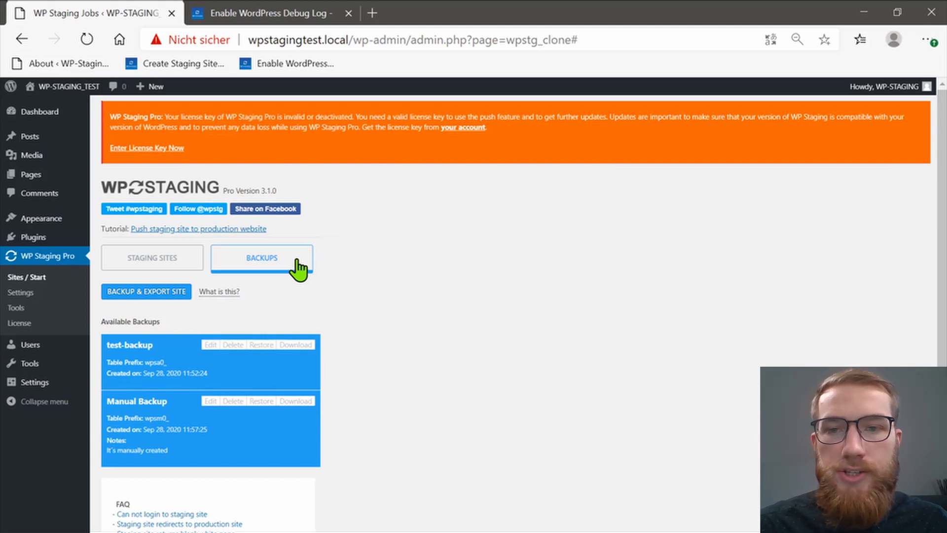
# Export a backup's database tables for download via Export & Download
pyautogui.click(295, 344)
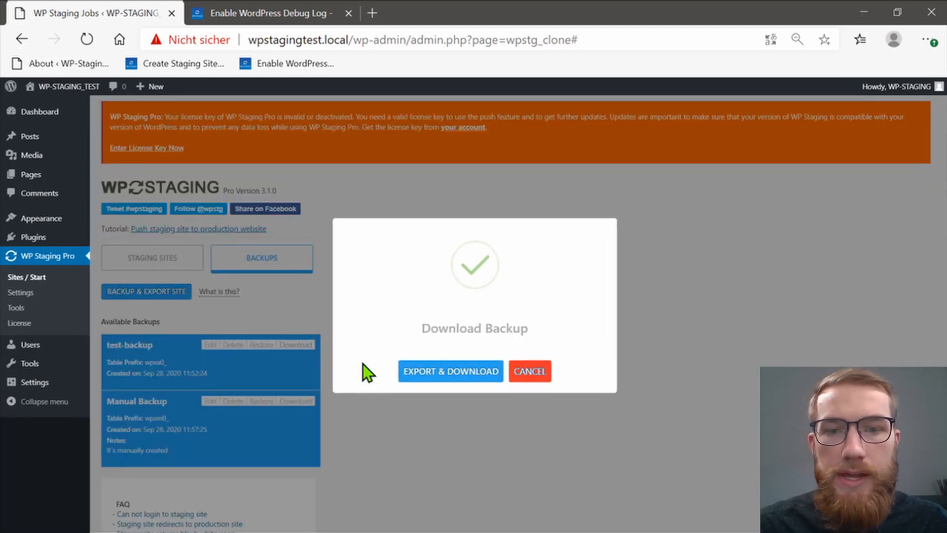
pyautogui.click(450, 371)
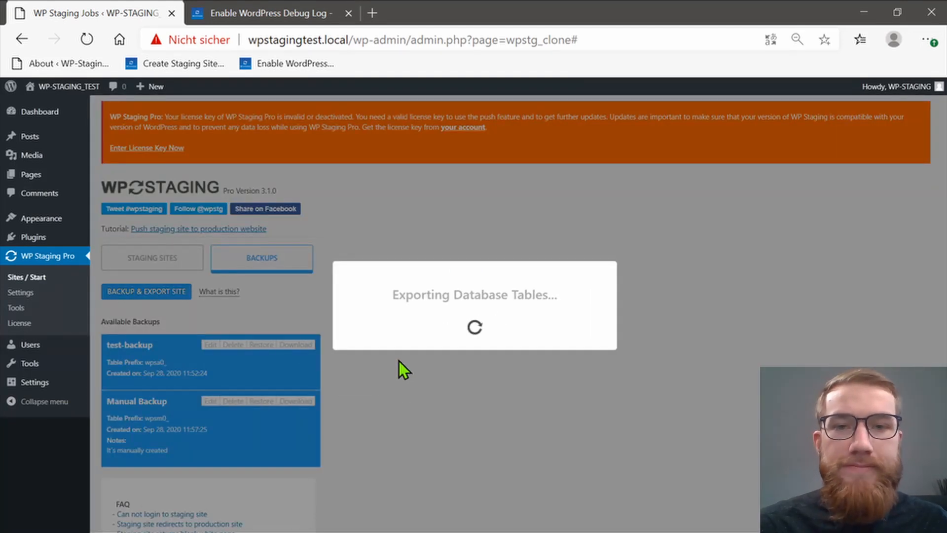